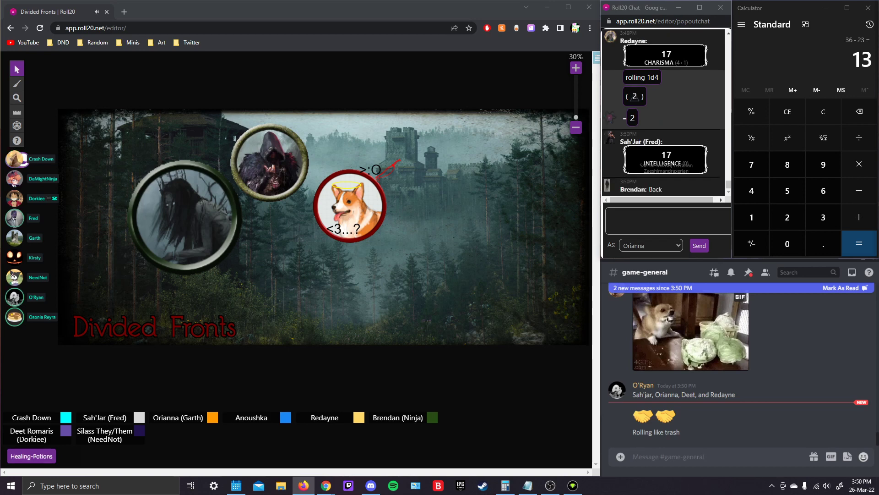
Scroll the chat to follow the incoming Perception and Insight results.
{"action": "scroll", "scroll_direction": "down", "scroll_amount": 3}
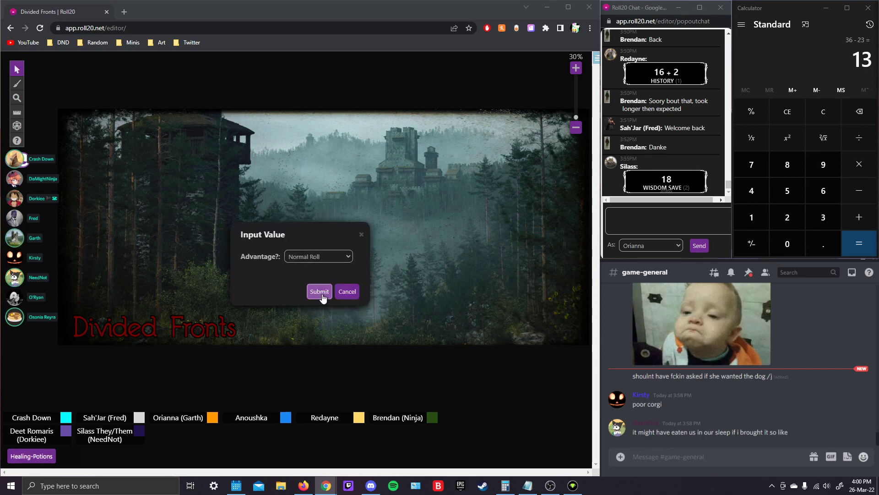
{"action": "mouse_move", "coordinate": [454, 320]}
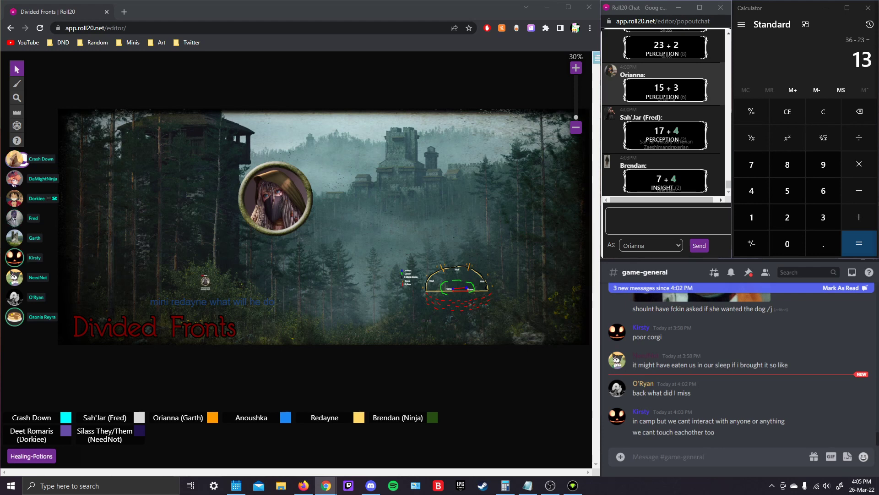
{"action": "left_click", "coordinate": [436, 272]}
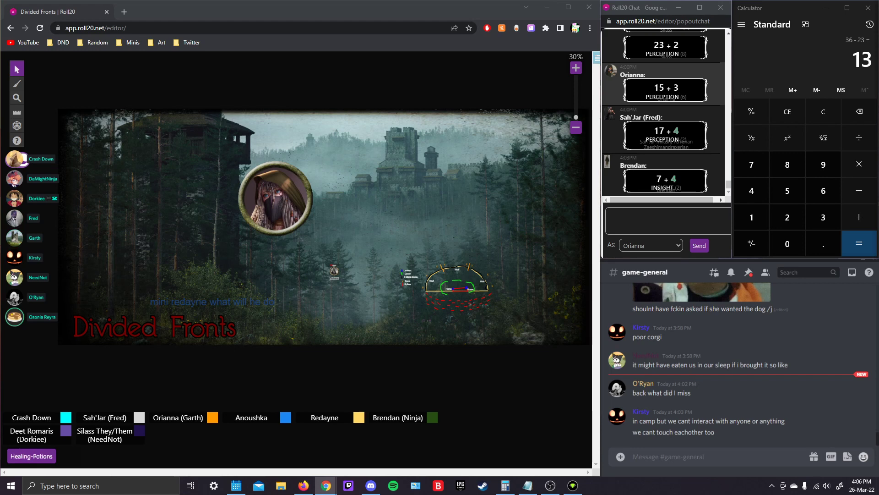
{"action": "scroll", "scroll_direction": "down", "scroll_amount": 3}
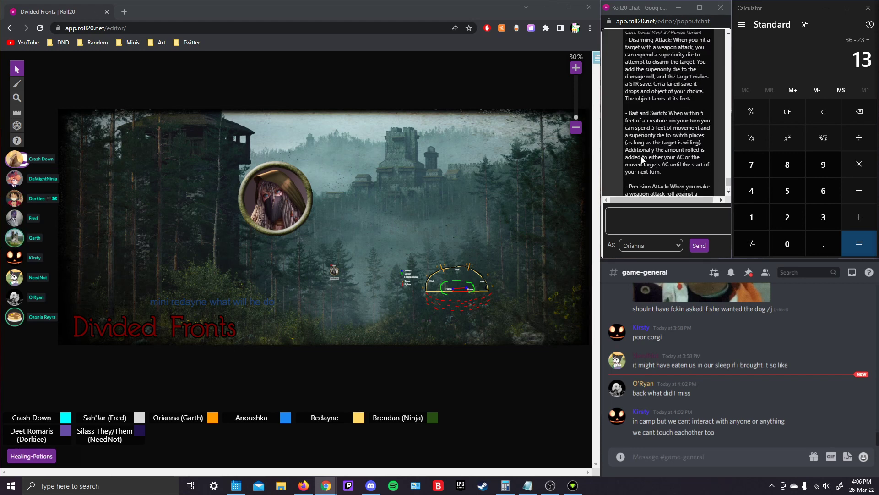
Roll the Wisdom check as a normal roll, posting 11 to the chat.
{"action": "scroll", "scroll_direction": "down", "scroll_amount": 3}
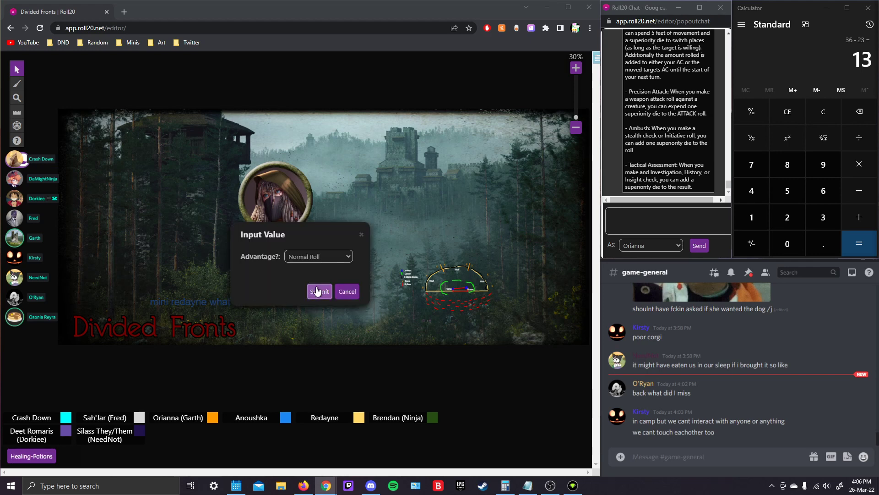
{"action": "left_click", "coordinate": [319, 291]}
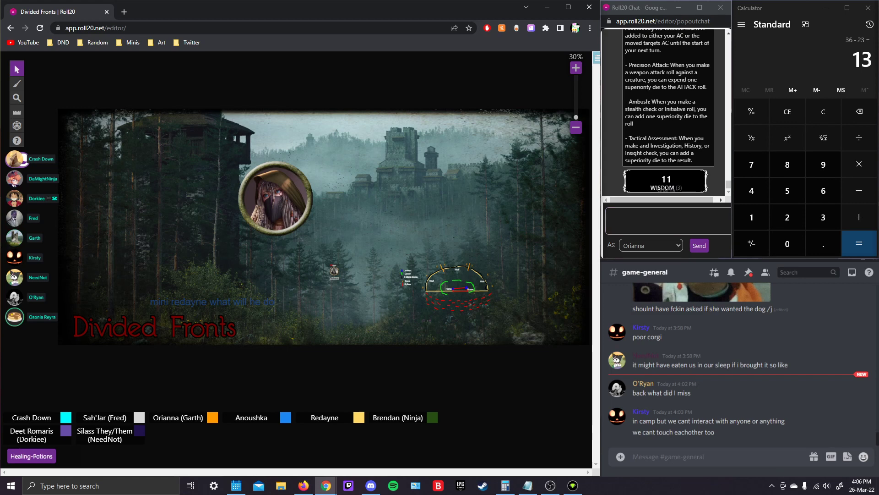
{"action": "left_click", "coordinate": [668, 219]}
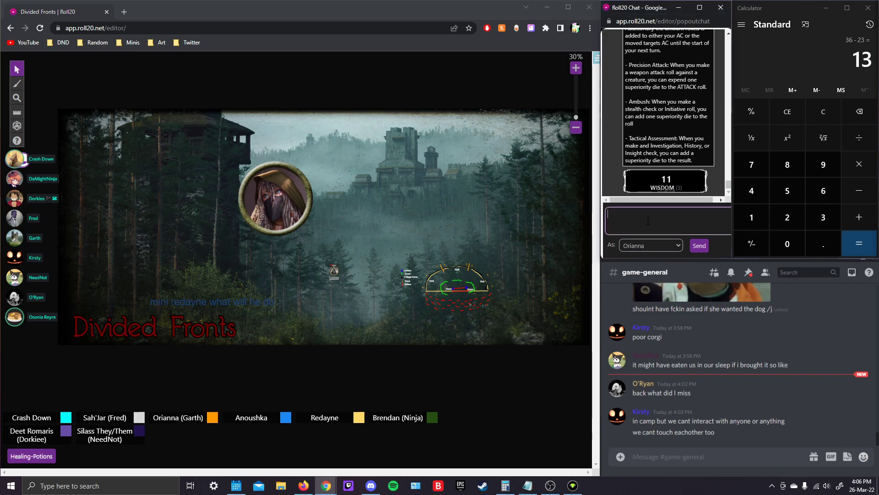
Begin a roll command in the chat with /r.
{"action": "type", "text": "/r"}
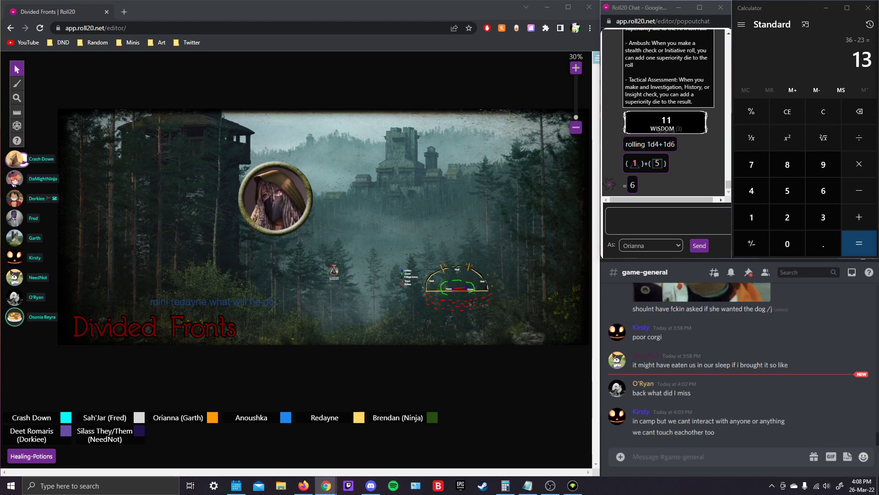
Move the small figure token up and left toward the hooded portrait.
{"action": "left_click_drag", "start_coordinate": [334, 271], "coordinate": [280, 253]}
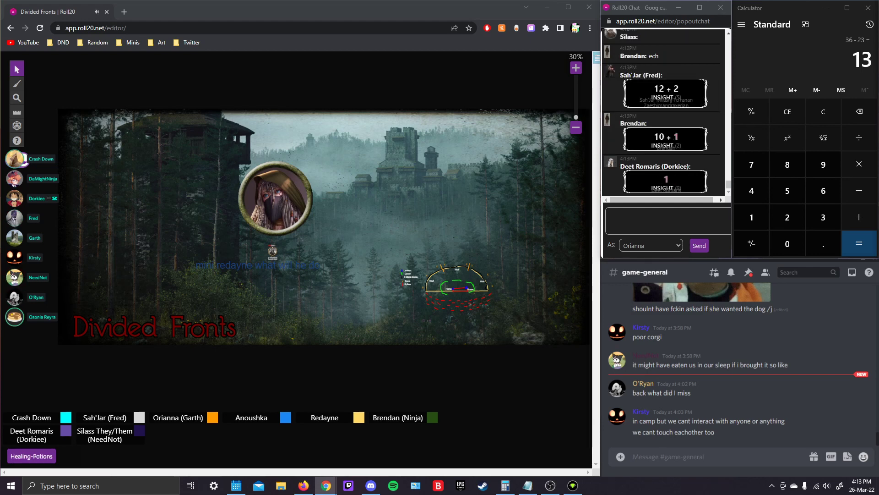
{"action": "scroll", "scroll_direction": "down", "scroll_amount": 3}
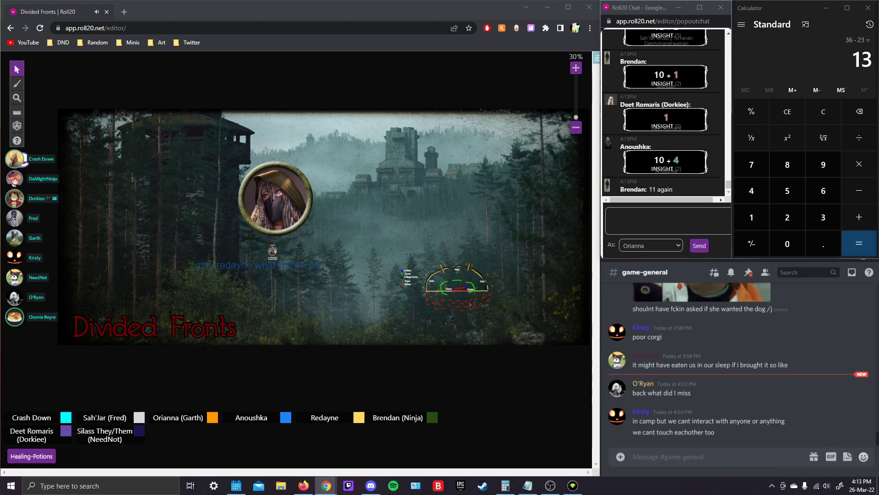
{"action": "scroll", "scroll_direction": "down", "scroll_amount": 3}
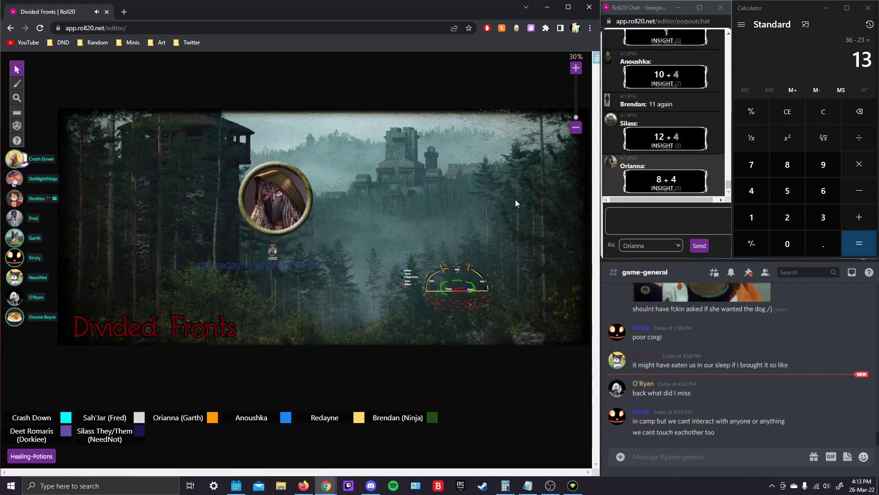
{"action": "mouse_move", "coordinate": [674, 186]}
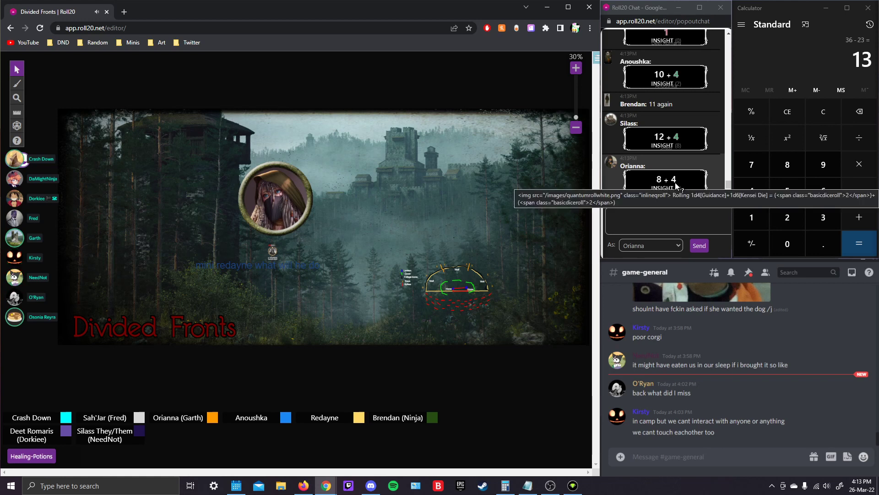